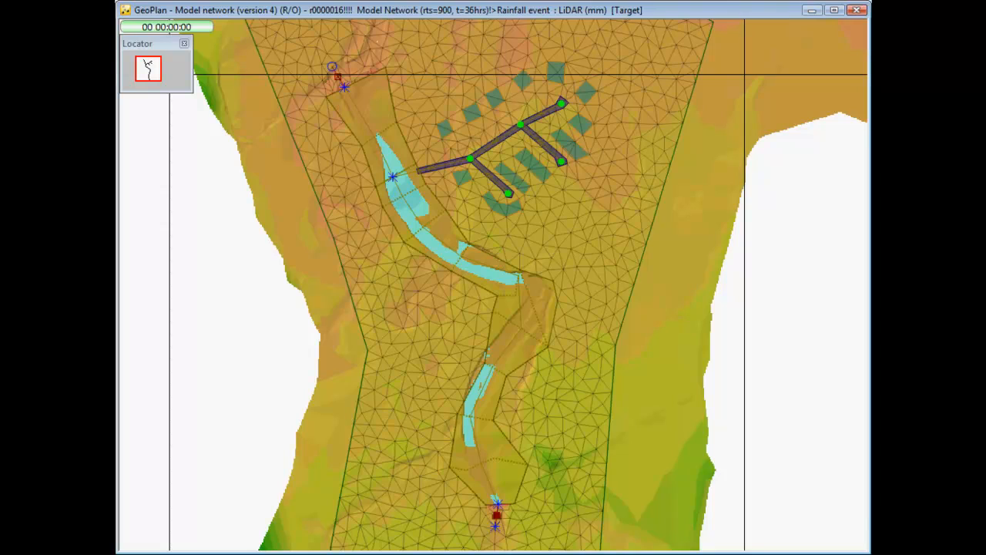
{"action": "left_click_drag", "start_coordinate": [327, 50], "coordinate": [629, 220]}
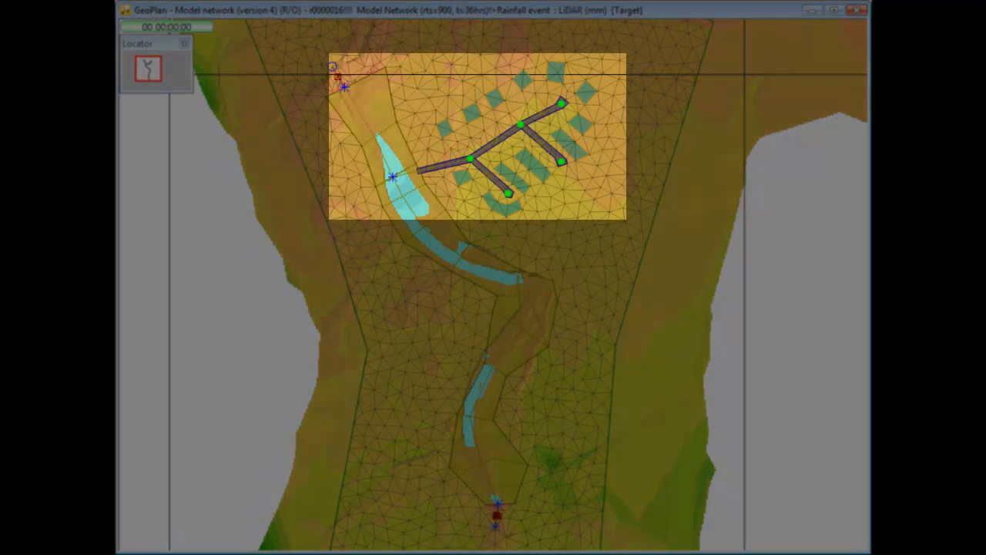